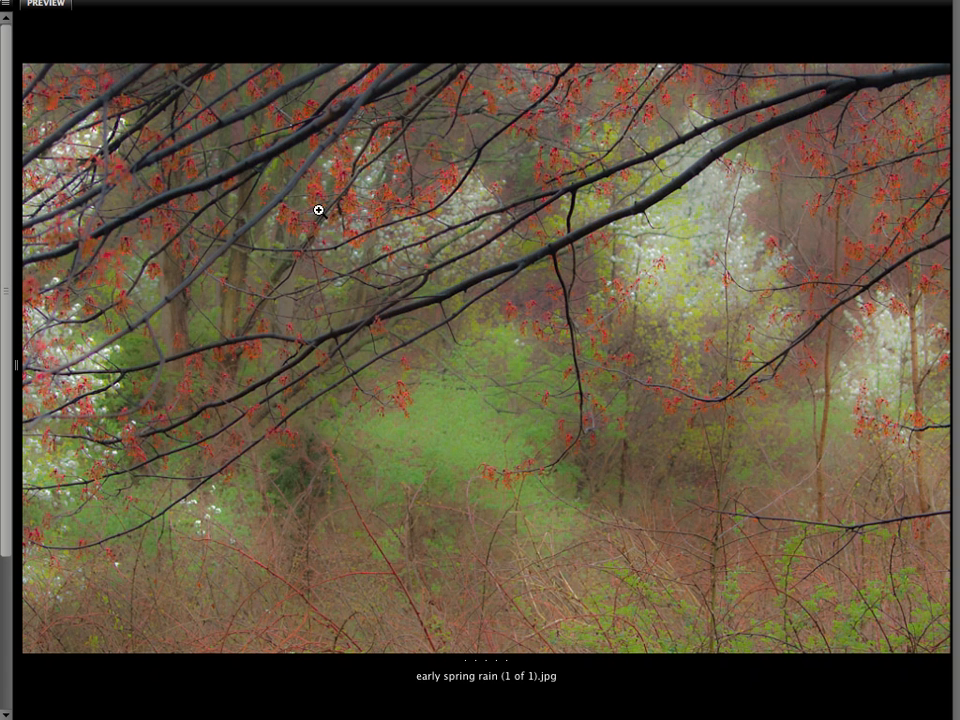
drag(318, 210, 437, 438)
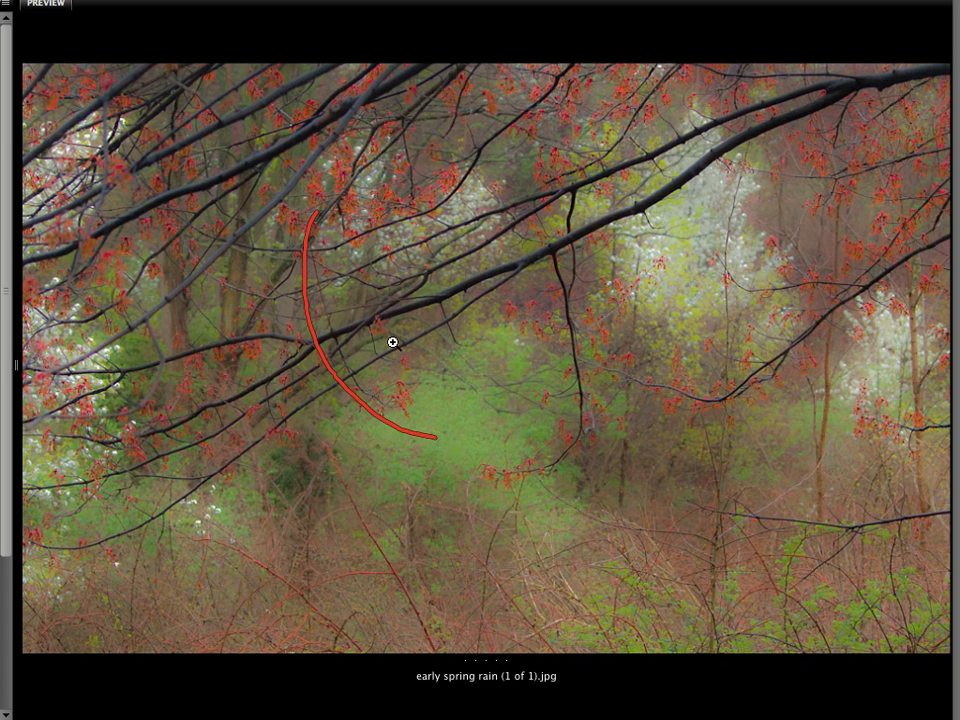
mouse_move(386, 333)
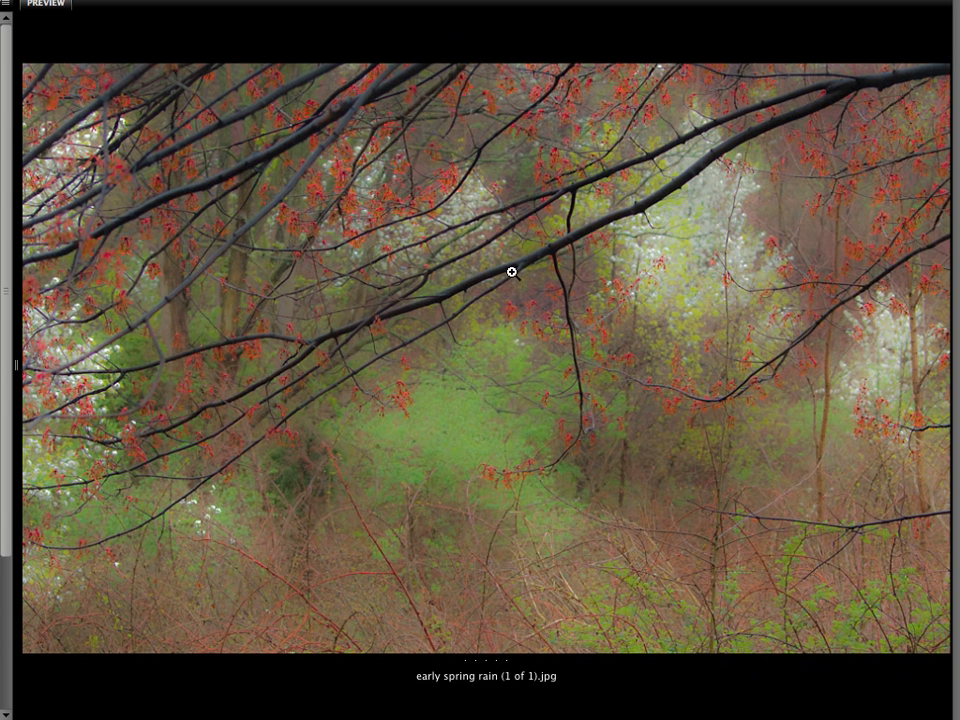
mouse_move(379, 208)
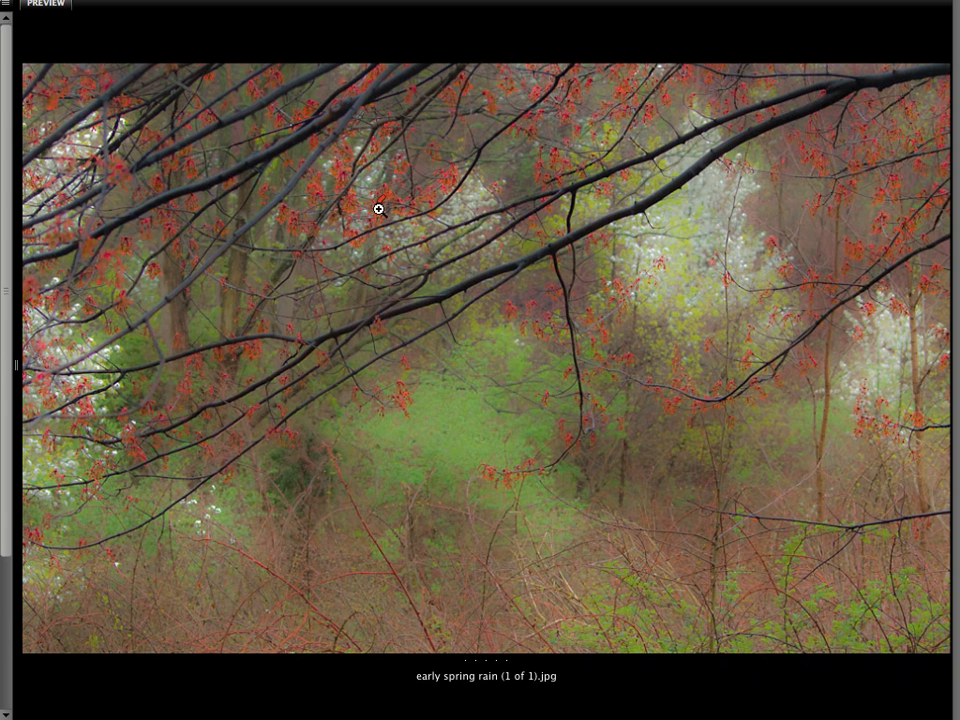
drag(378, 197, 508, 277)
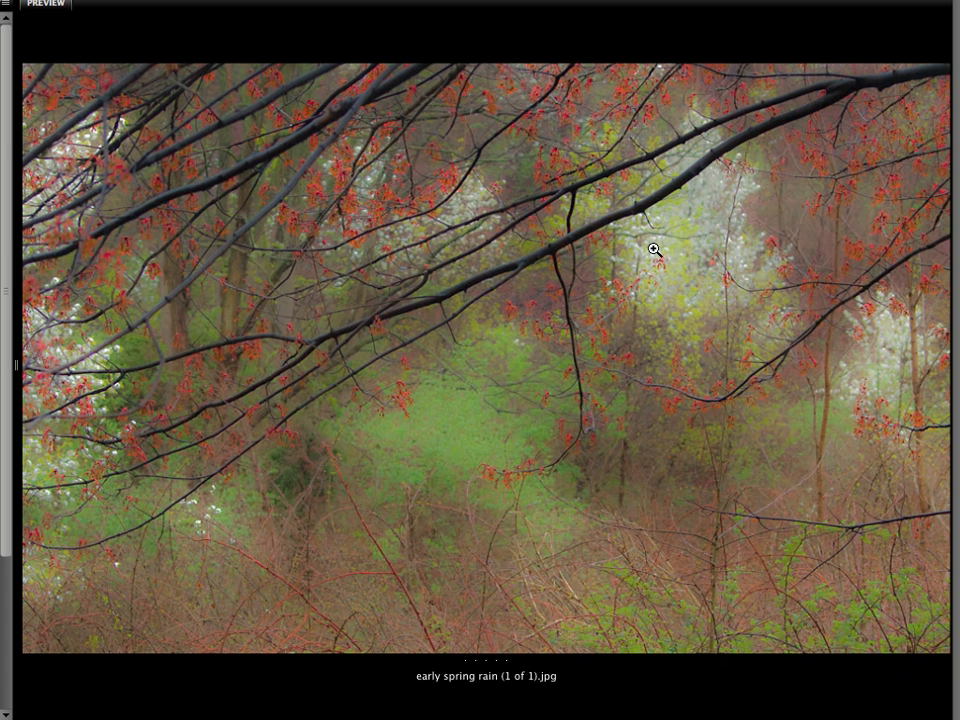
mouse_move(376, 192)
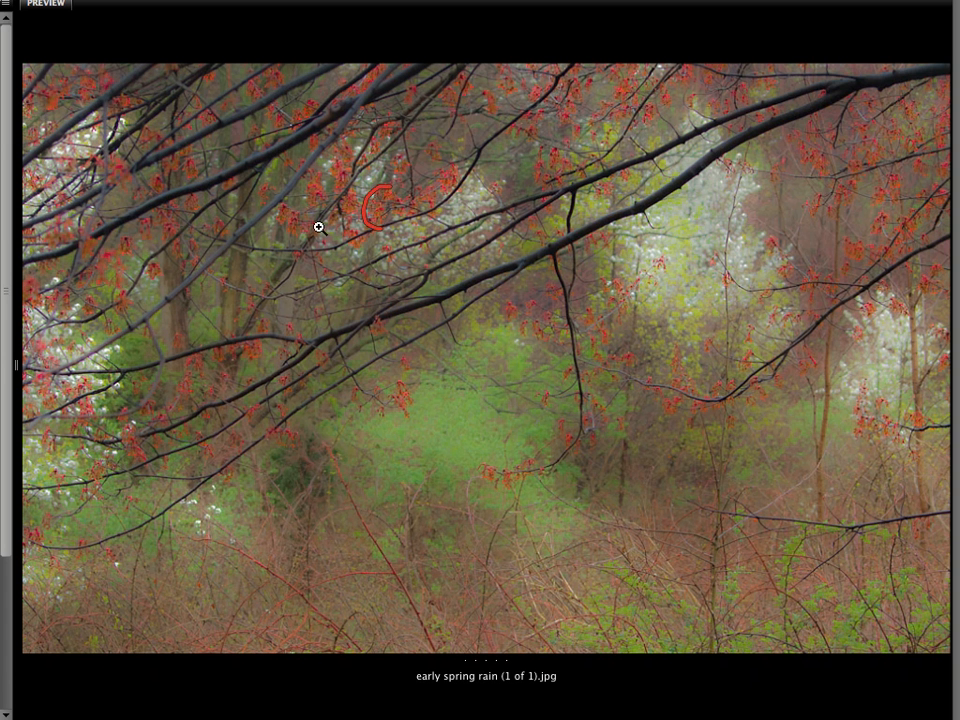
mouse_move(247, 176)
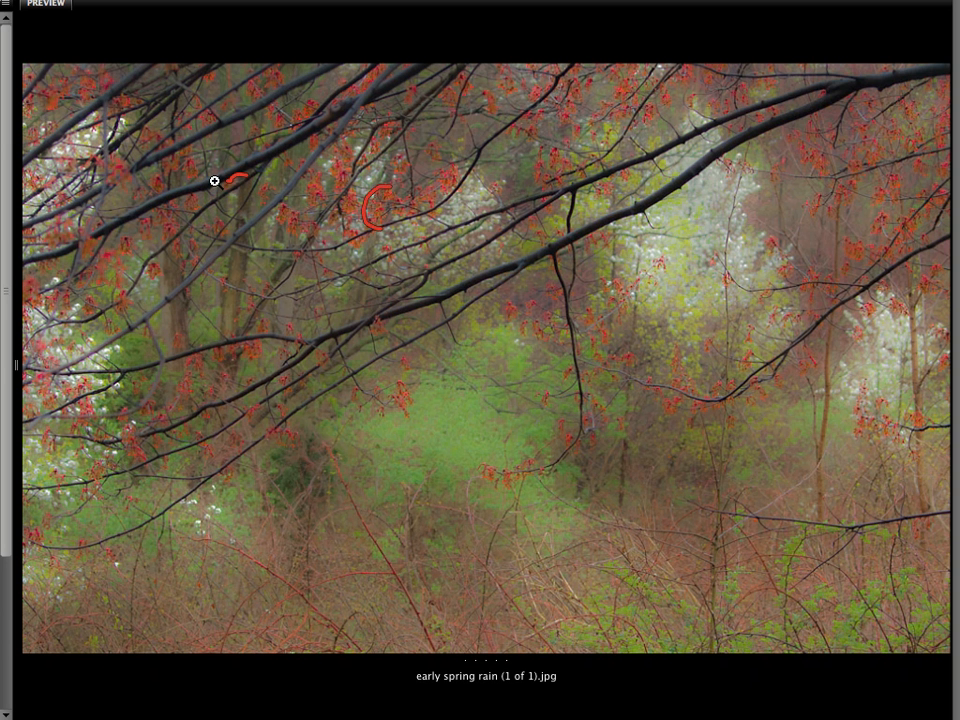
mouse_move(590, 237)
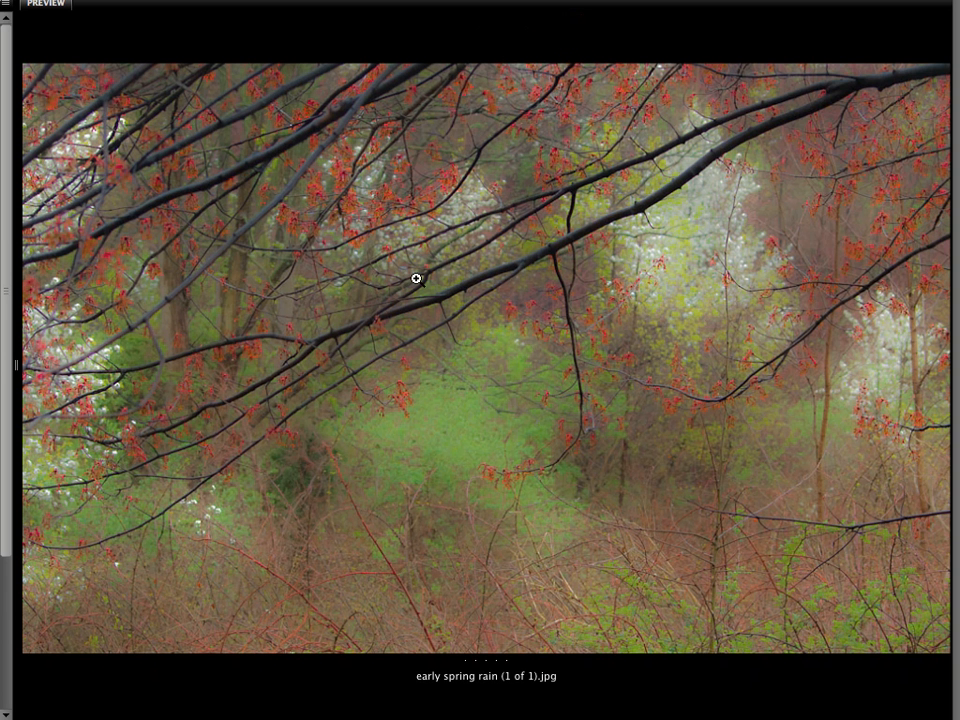
mouse_move(675, 190)
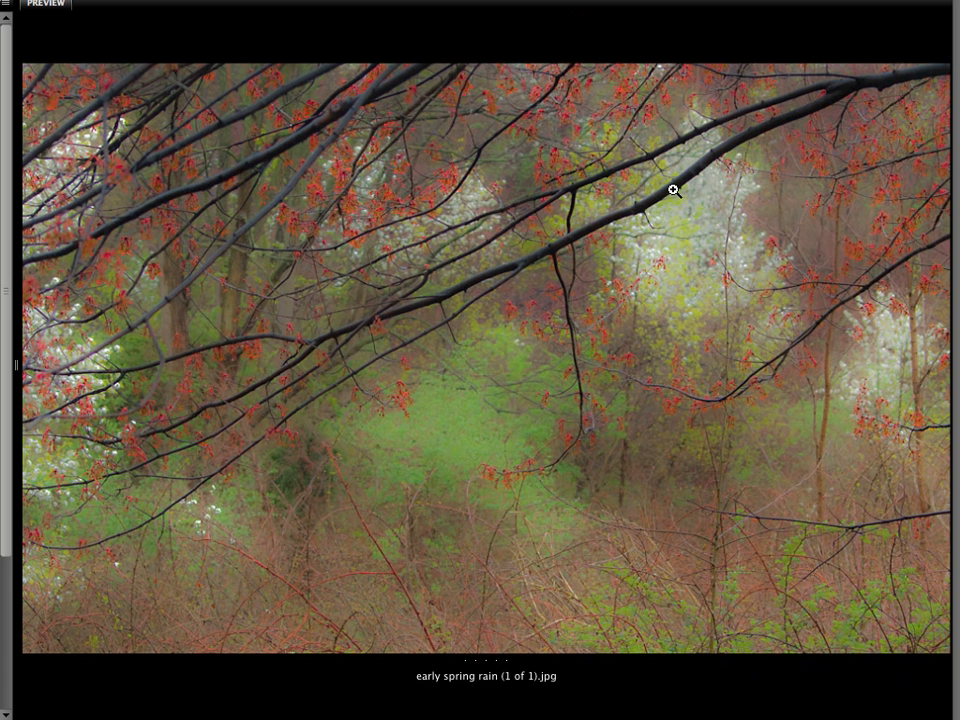
mouse_move(918, 78)
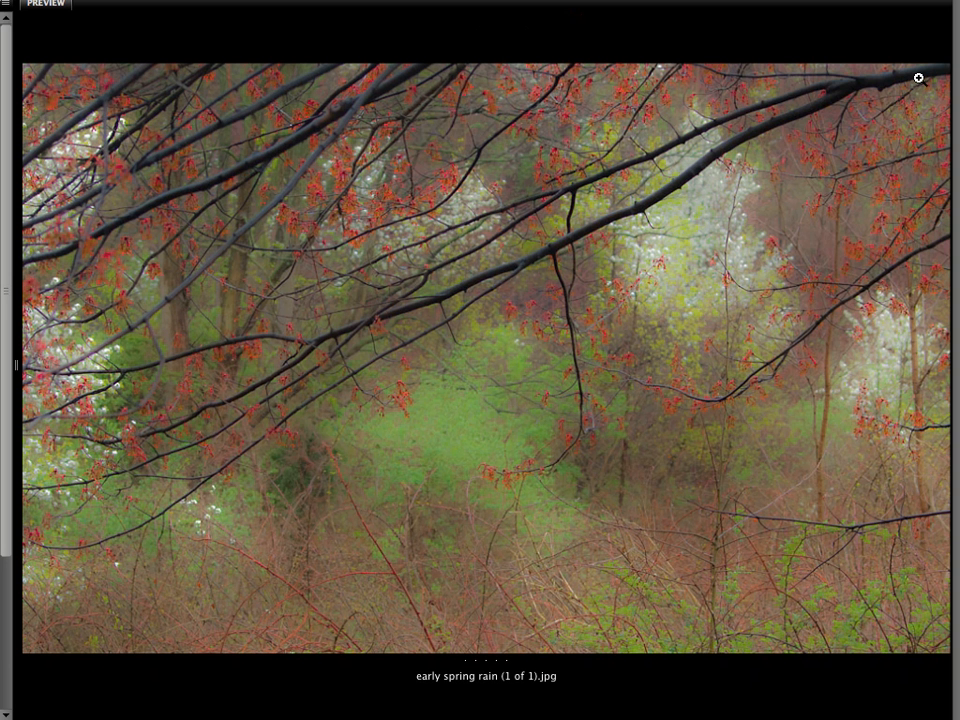
drag(915, 80, 40, 598)
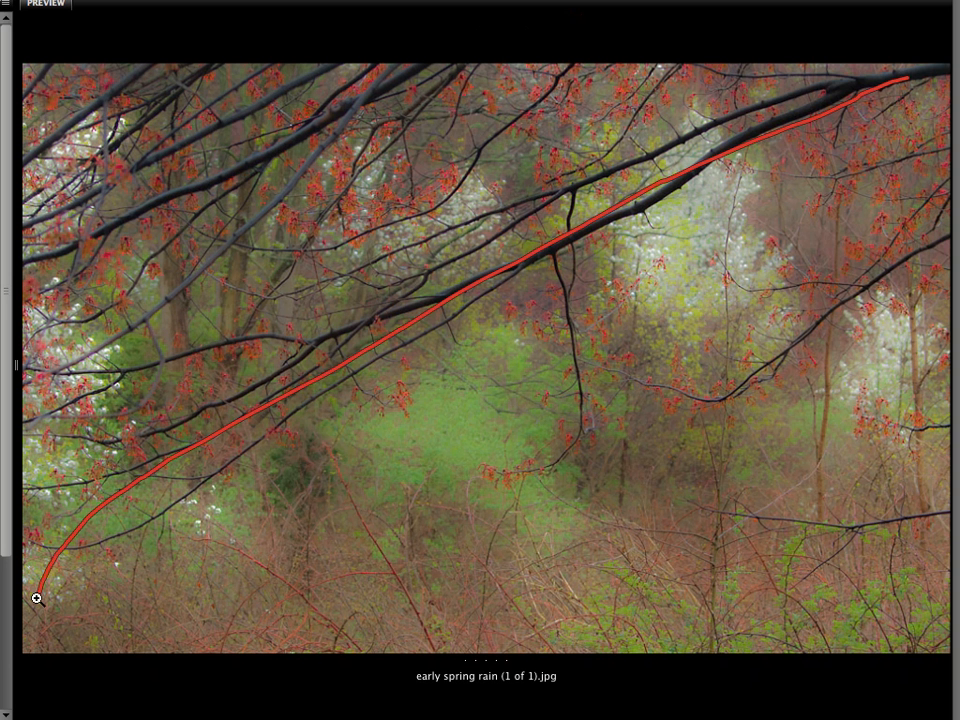
mouse_move(670, 90)
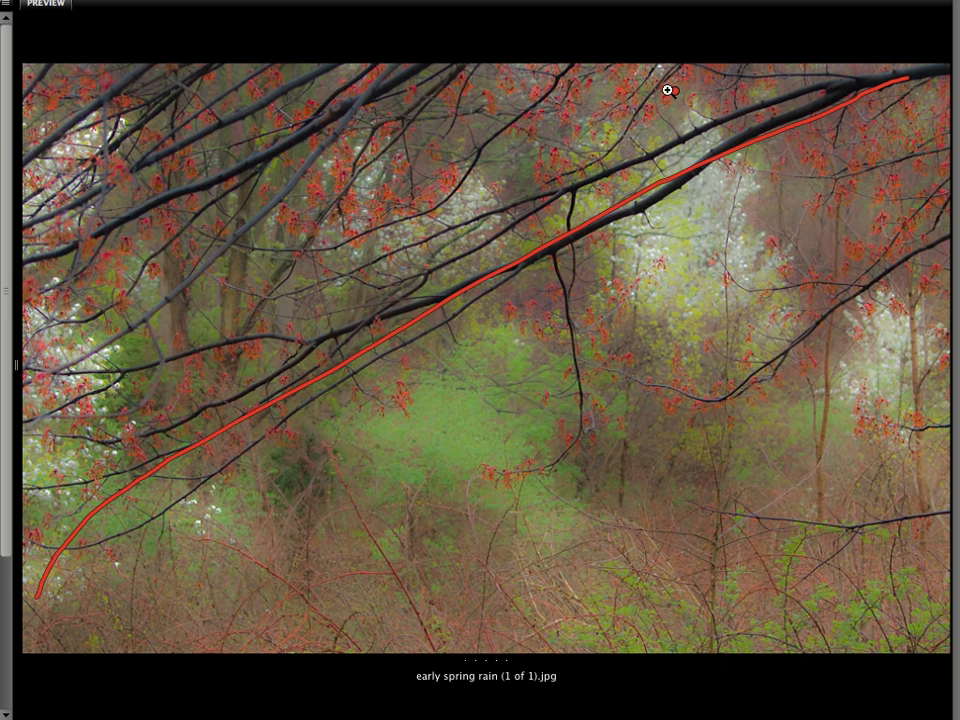
mouse_move(557, 88)
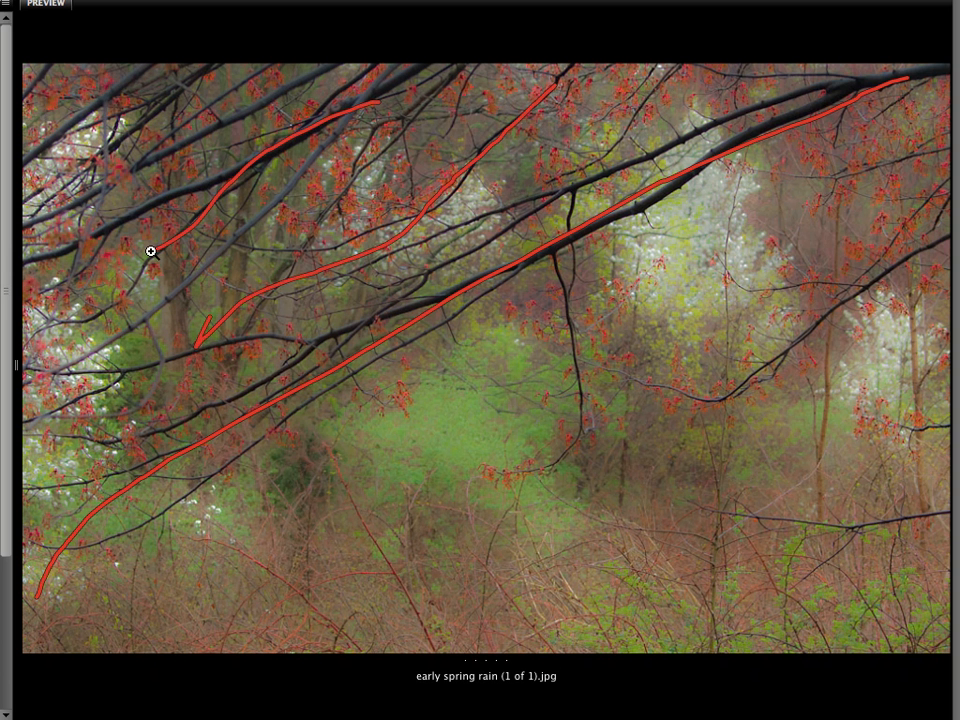
mouse_move(862, 283)
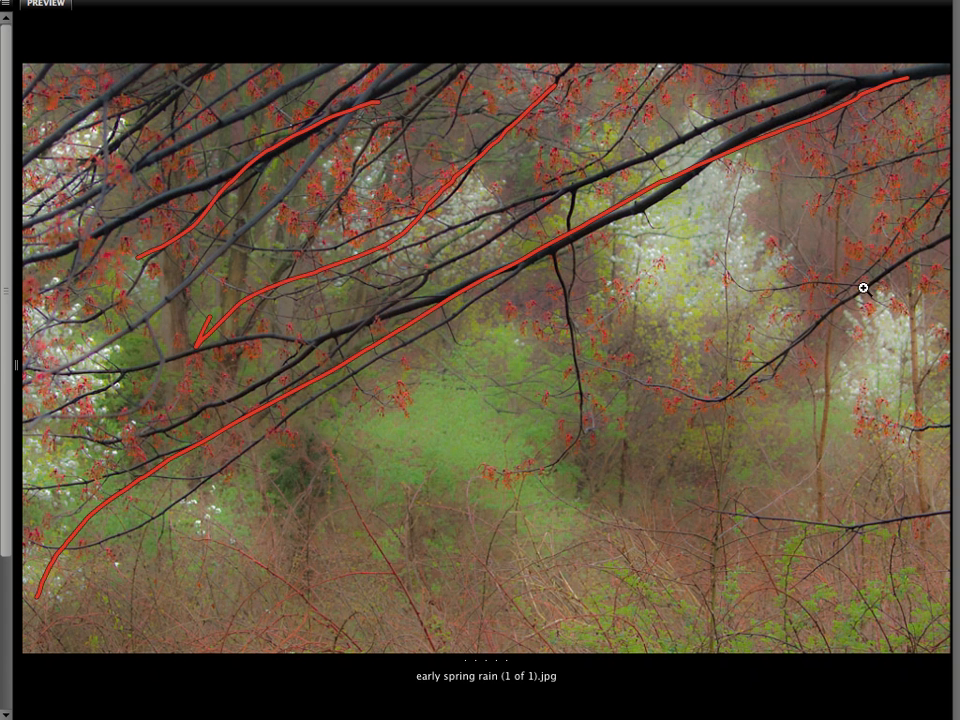
mouse_move(731, 353)
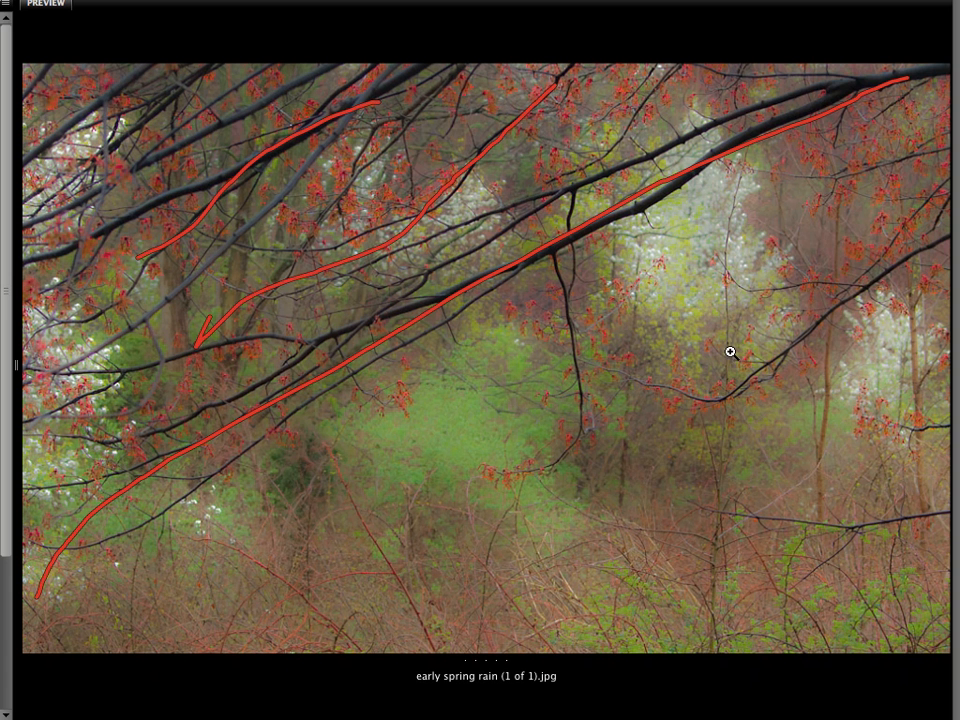
drag(703, 400, 903, 258)
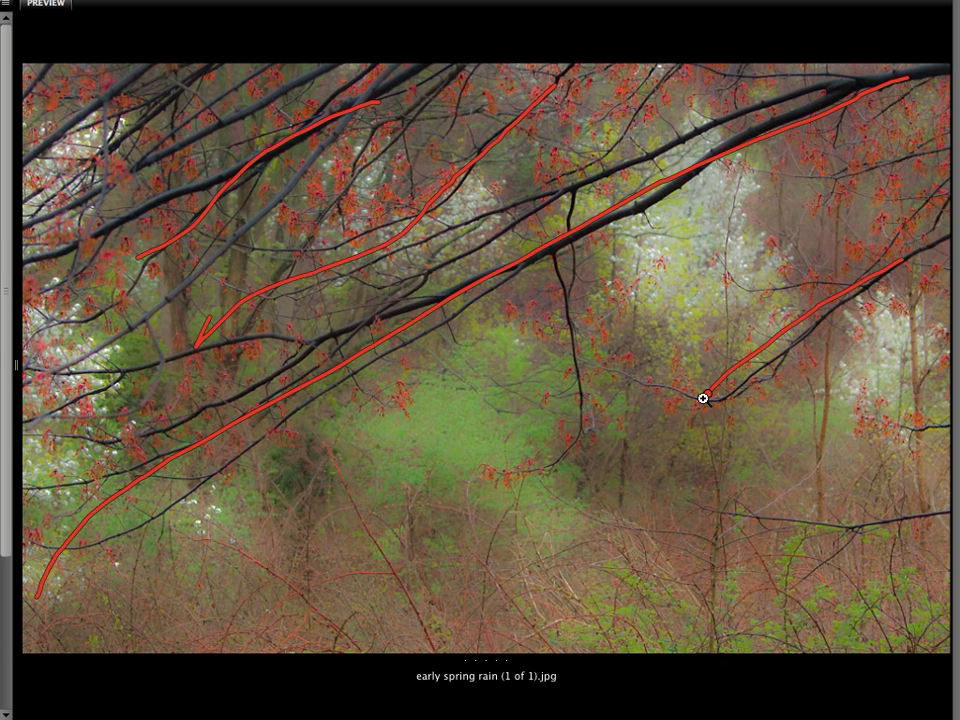
drag(705, 398, 395, 580)
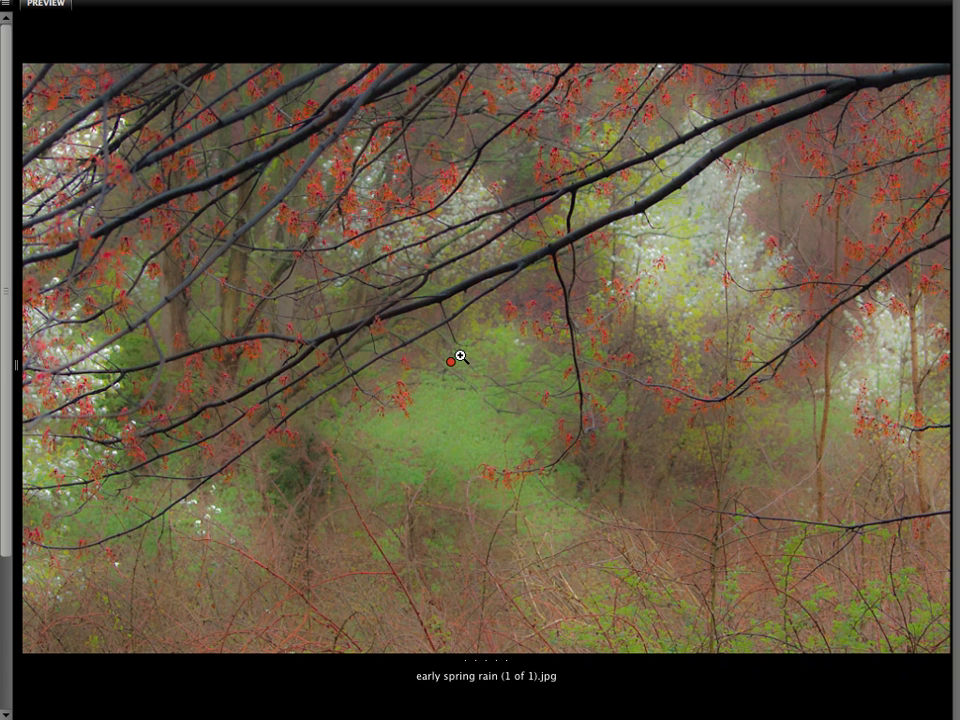
mouse_move(542, 260)
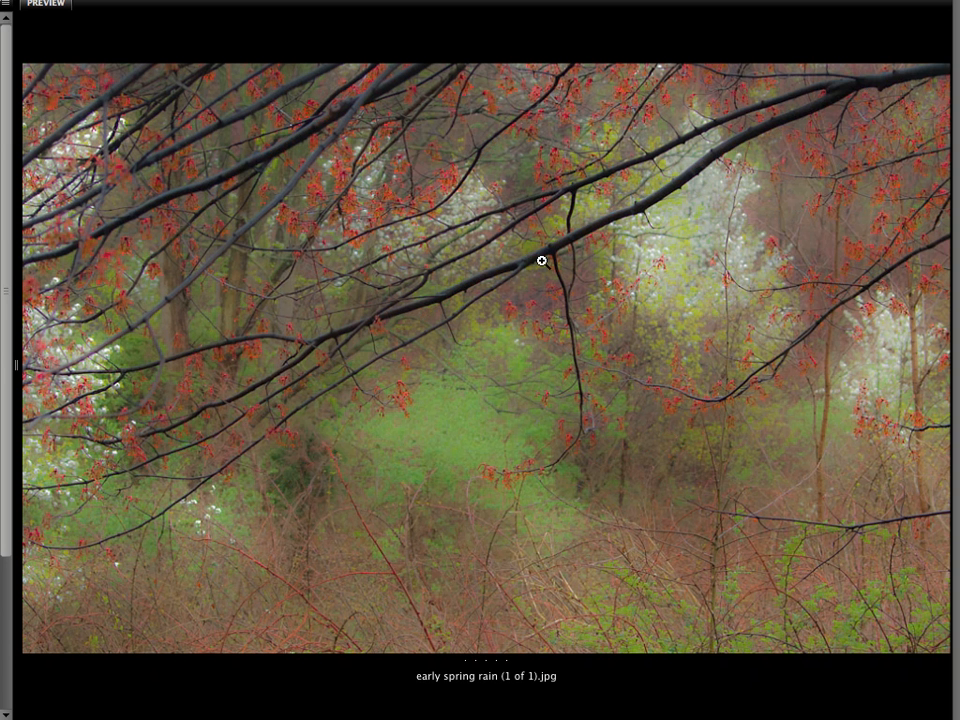
mouse_move(549, 251)
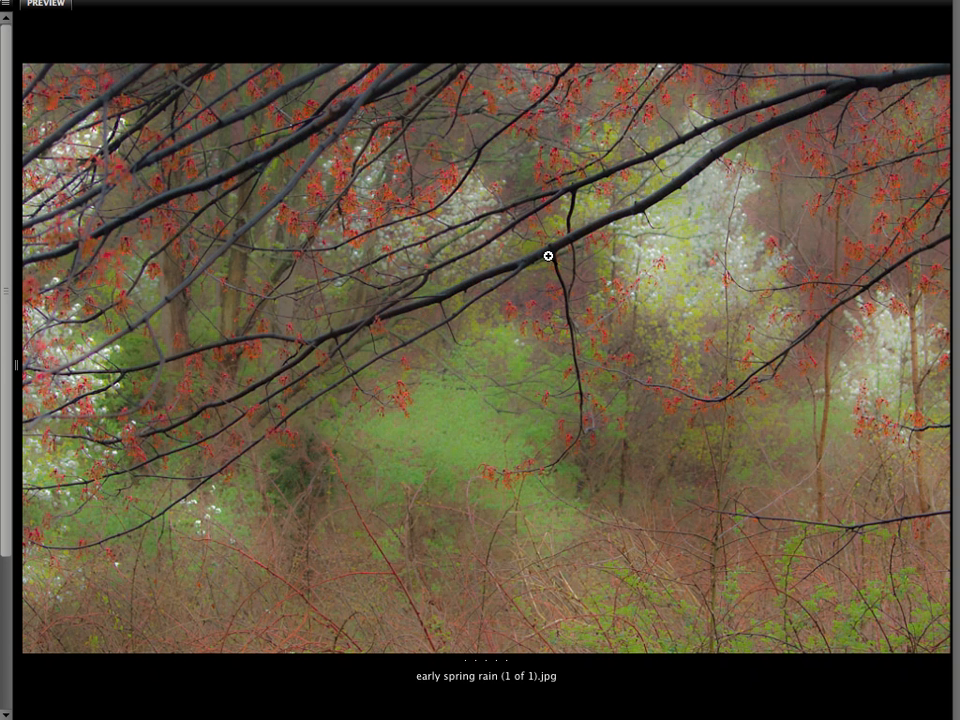
drag(520, 263, 280, 331)
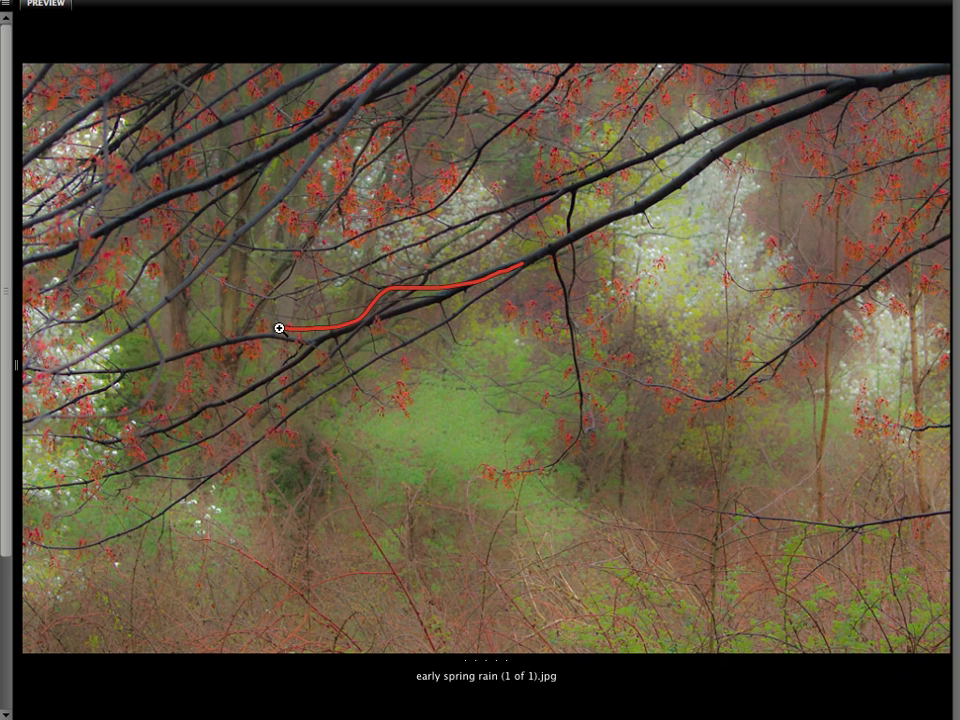
drag(443, 381, 517, 347)
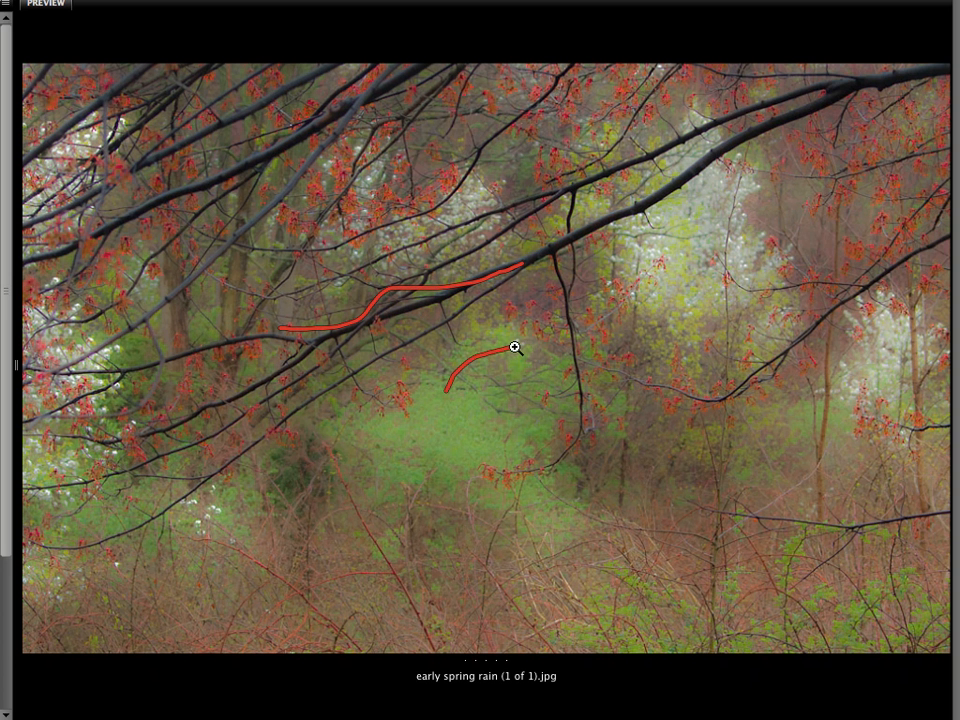
drag(518, 348, 688, 303)
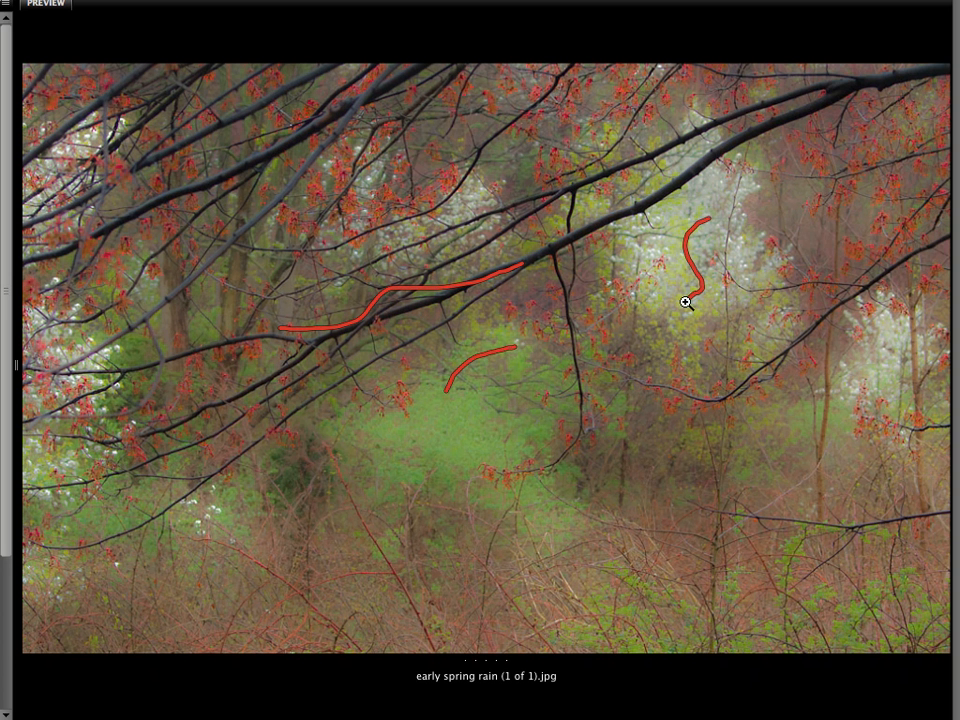
mouse_move(686, 306)
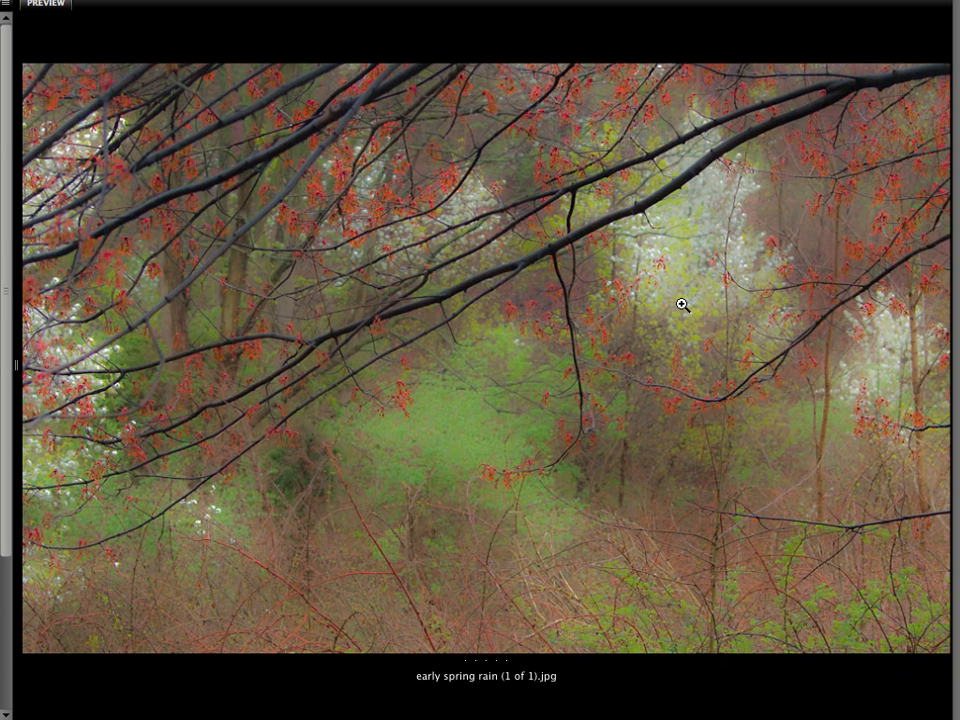
mouse_move(672, 305)
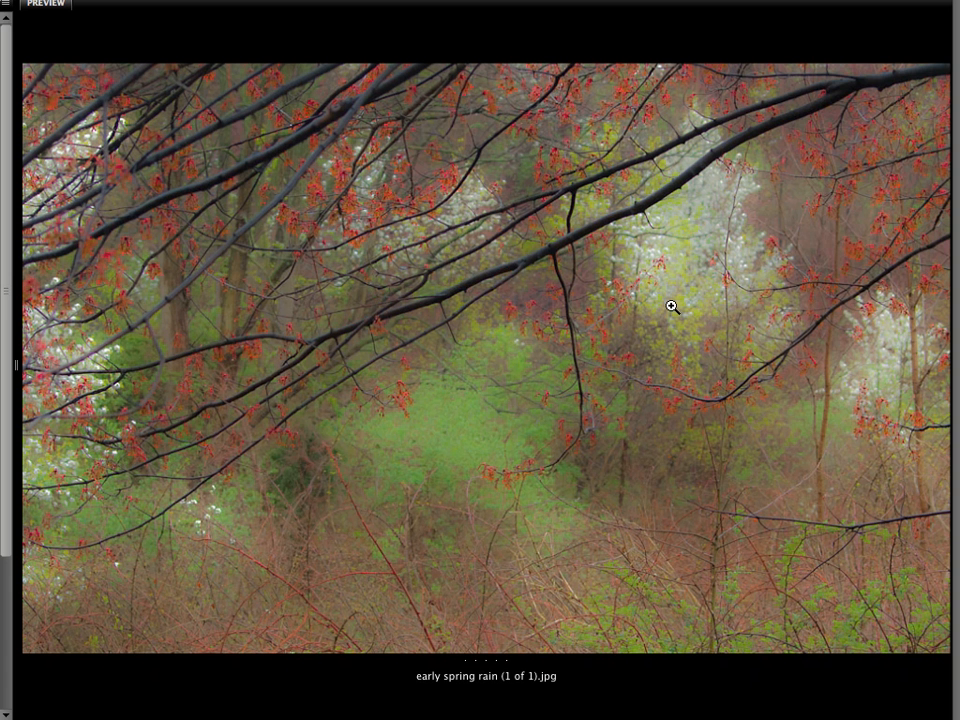
mouse_move(668, 308)
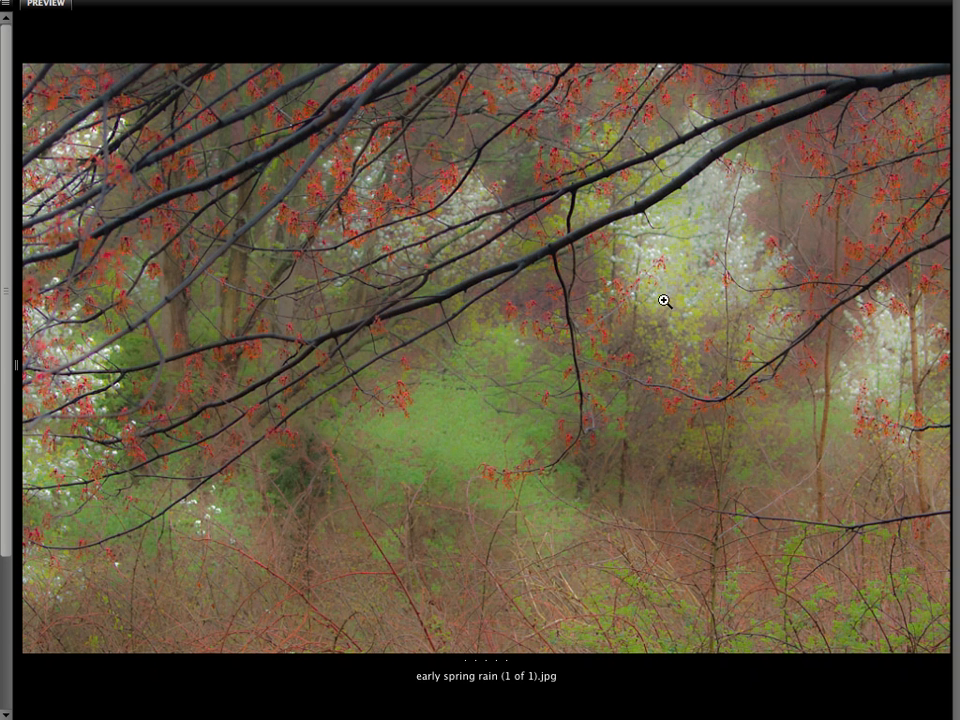
drag(660, 295, 725, 365)
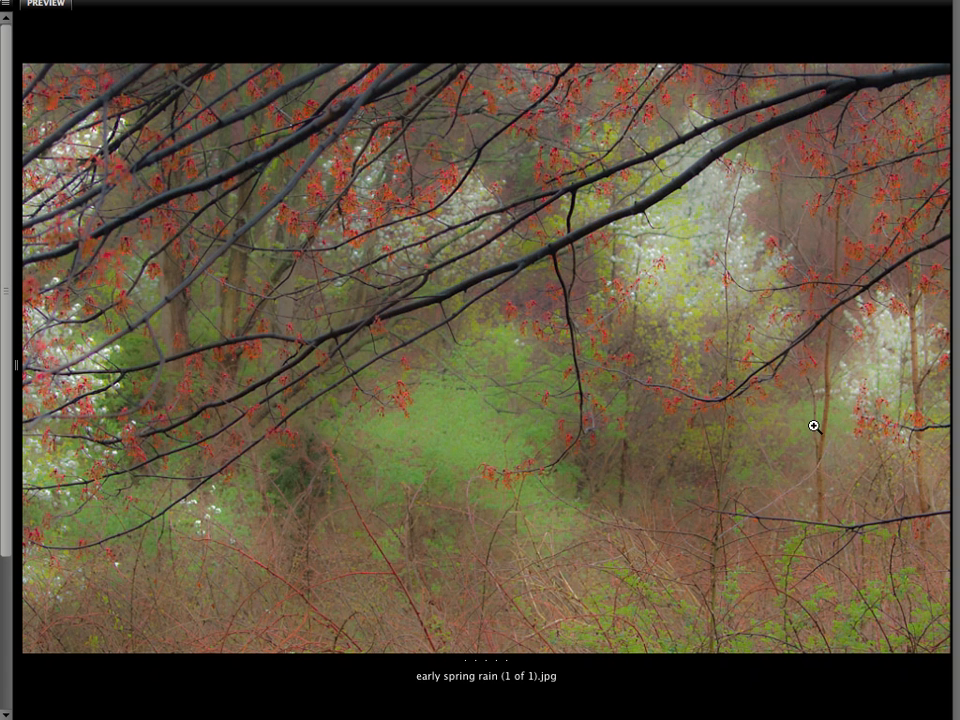
mouse_move(788, 350)
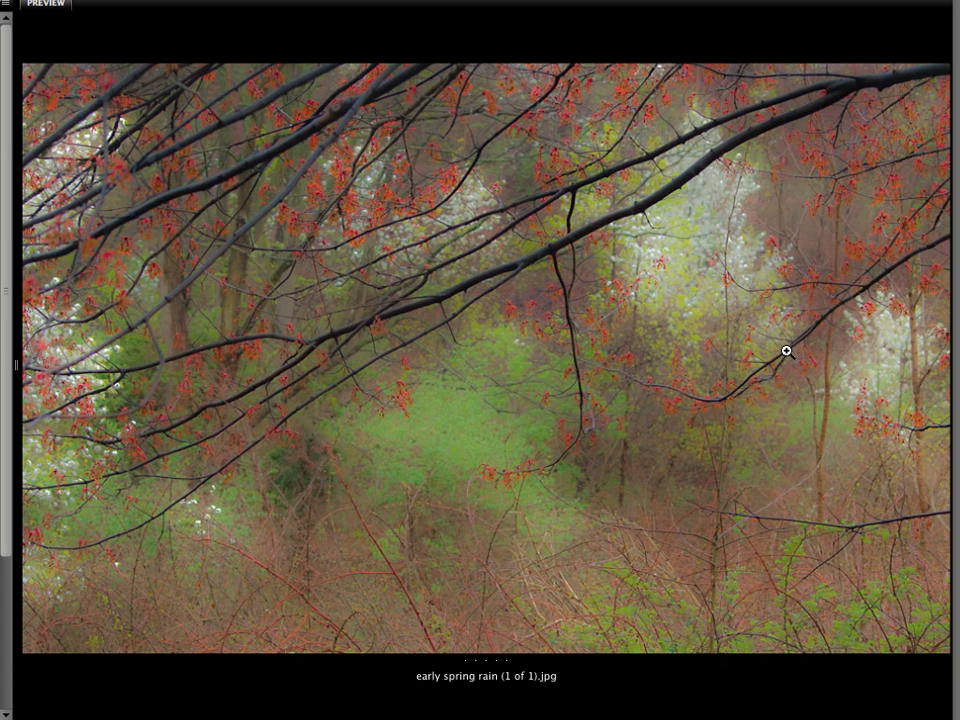
mouse_move(817, 372)
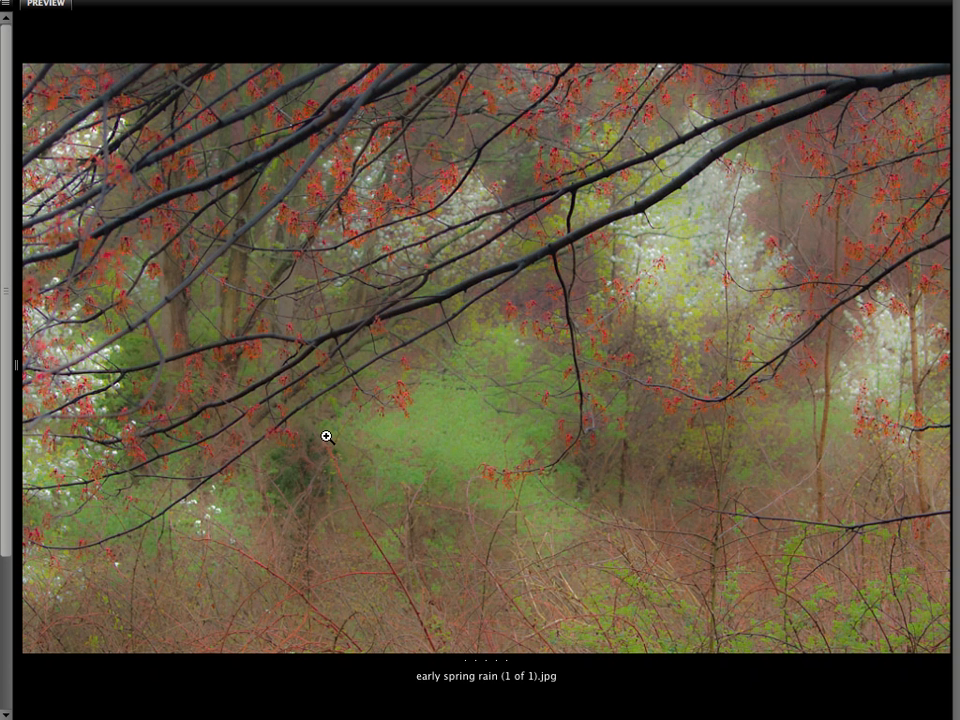
mouse_move(120, 406)
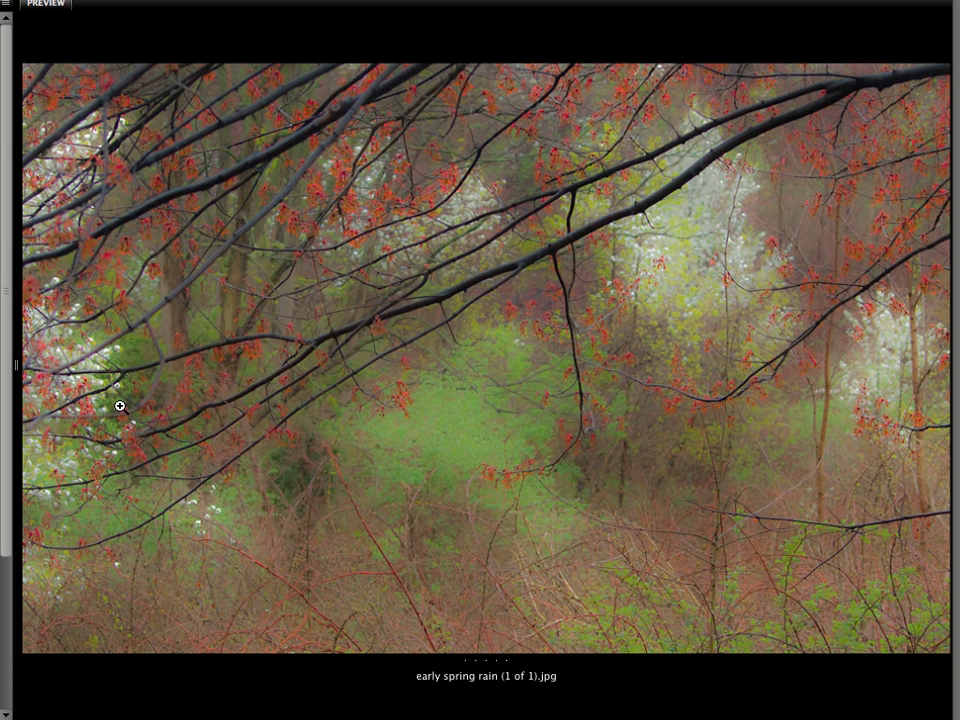